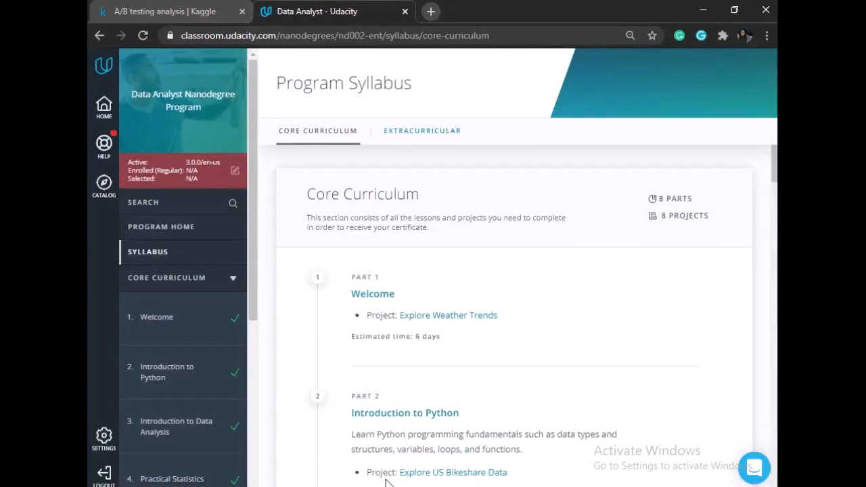
mouse_move(297, 298)
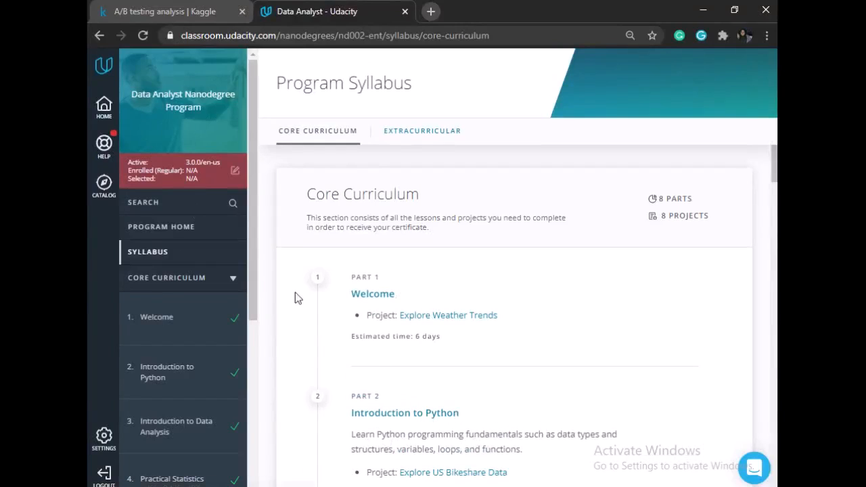
mouse_move(162, 122)
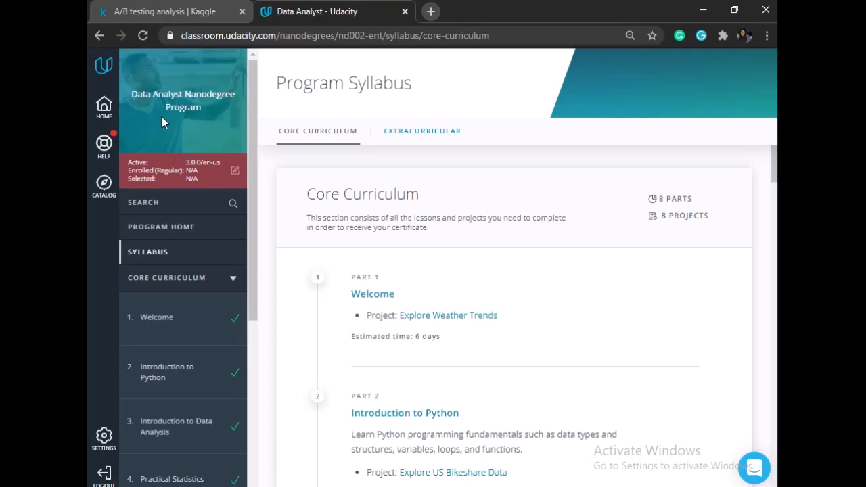
mouse_move(343, 303)
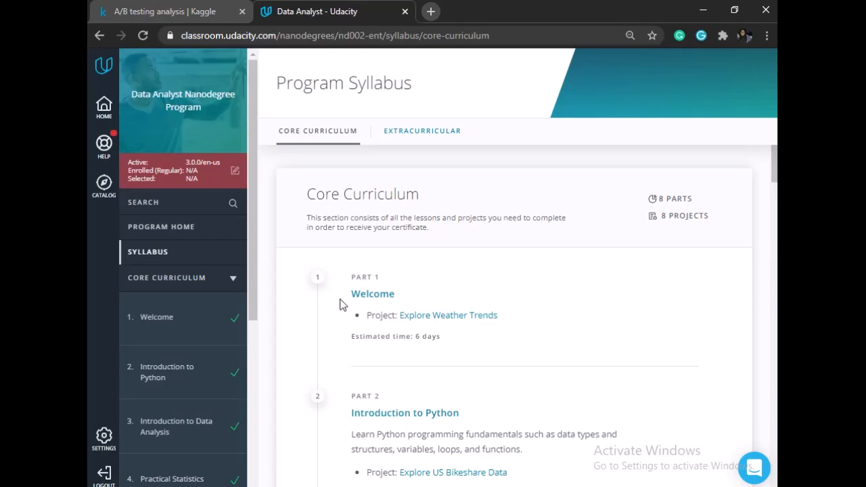
- Scroll through the document and highlight the word 'visualizations' in Part 6
scroll("down", 3)
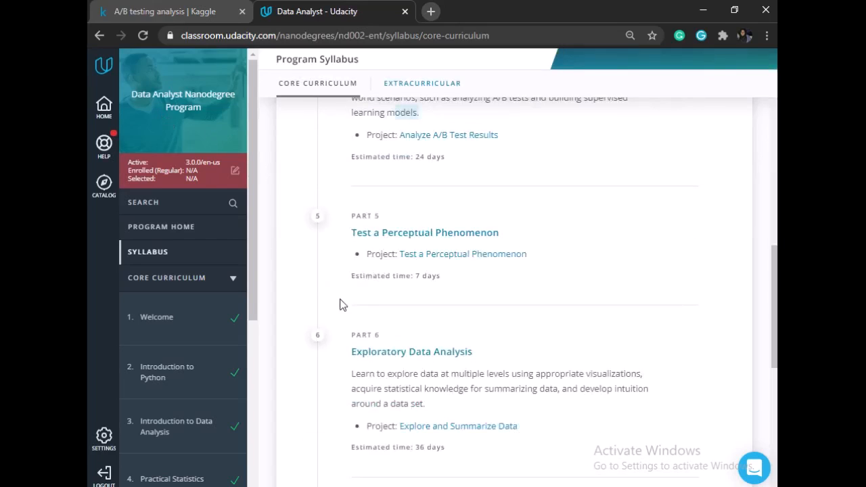
scroll("down", 3)
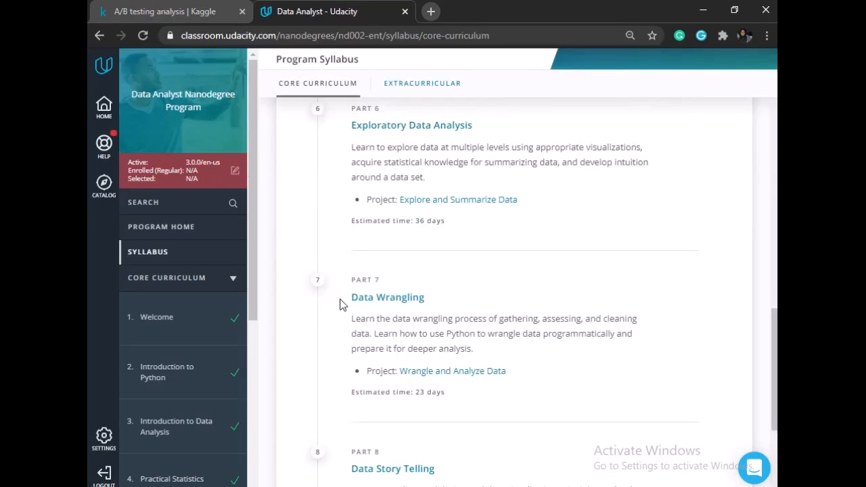
scroll("down", 3)
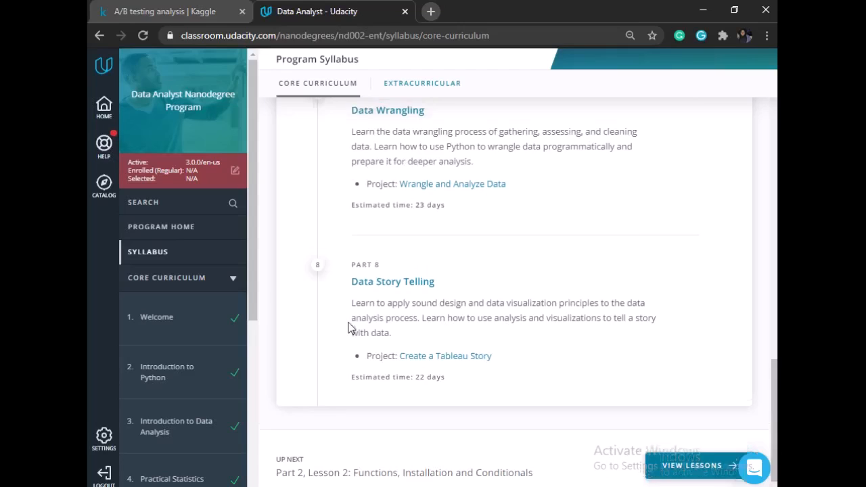
scroll("up", 3)
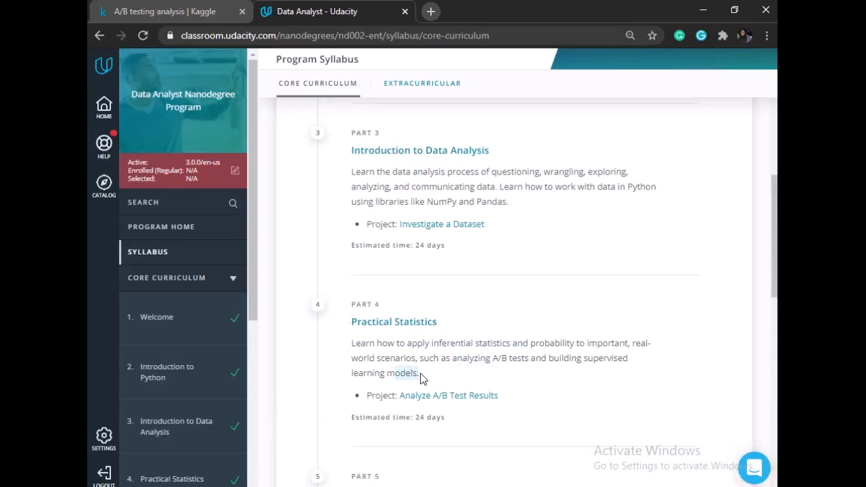
scroll("down", 3)
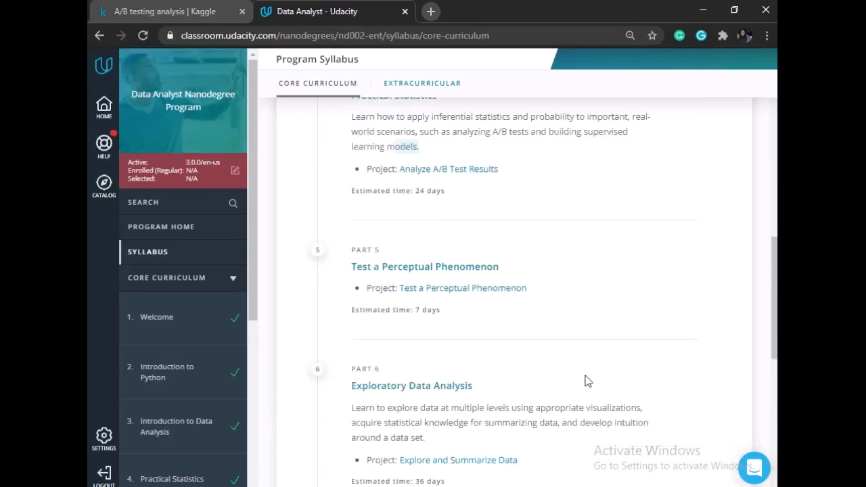
double_click(612, 408)
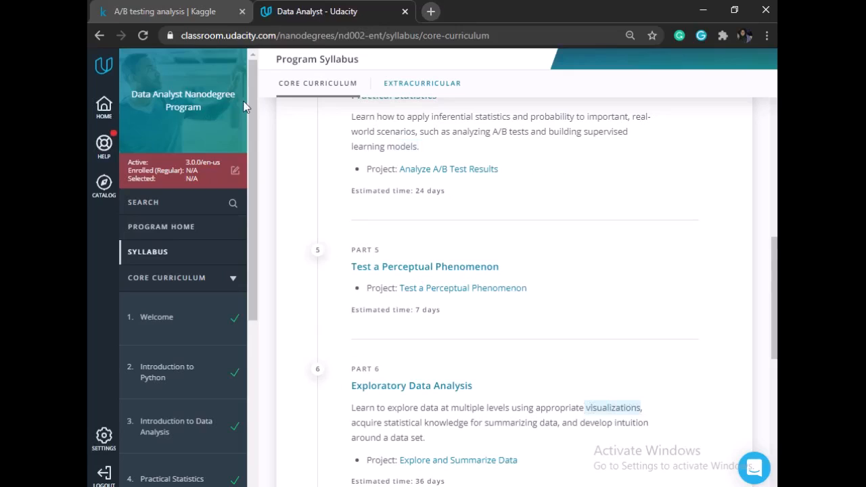
mouse_move(193, 11)
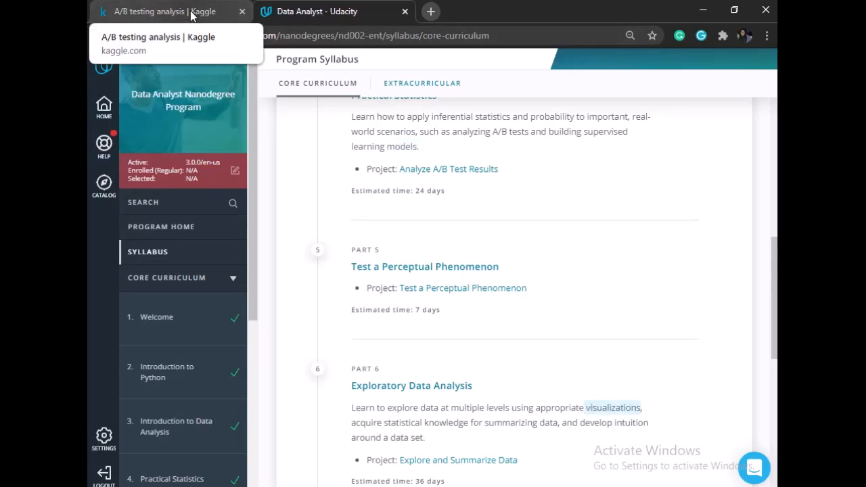
- Switch to Kaggle, visit the Notebooks listing, and return to the A/B test notebook
left_click(169, 12)
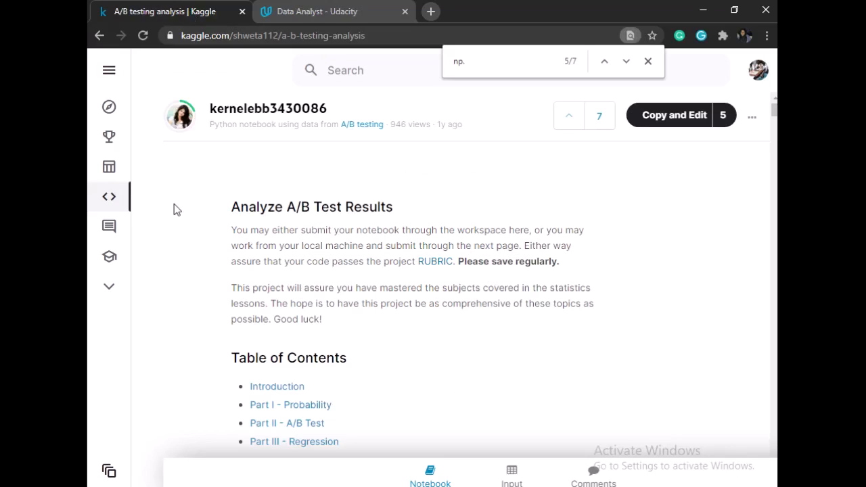
mouse_move(243, 120)
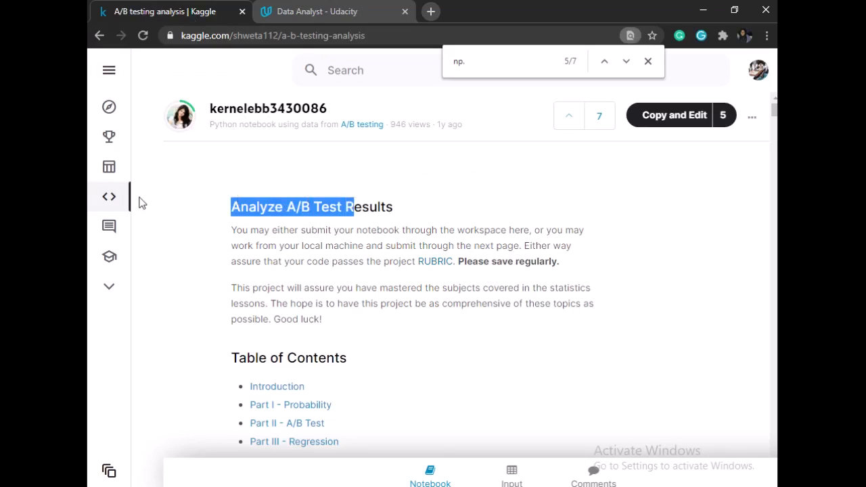
left_click(109, 70)
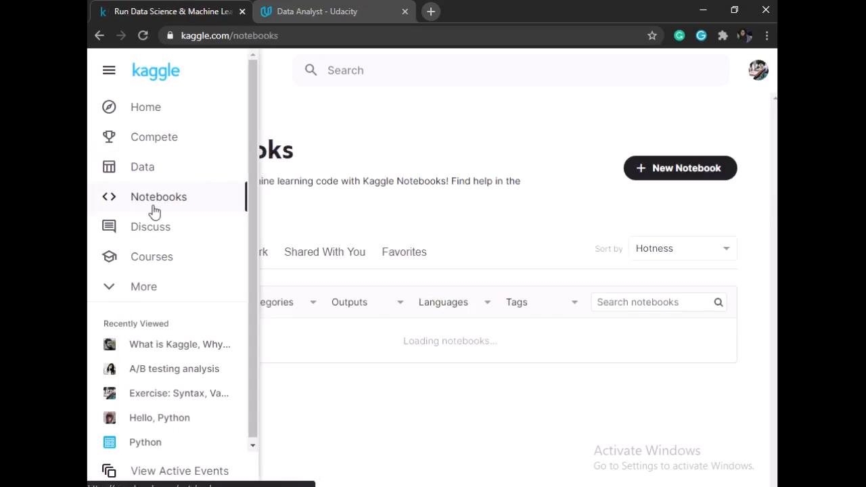
left_click(100, 35)
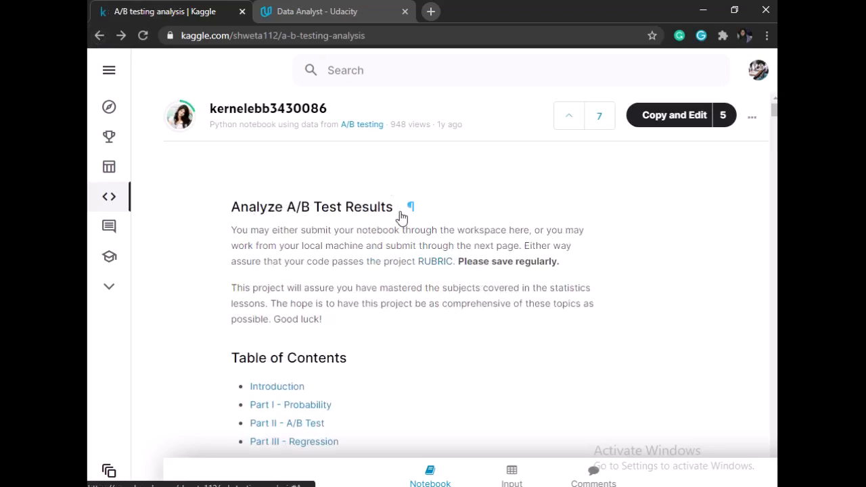
mouse_move(343, 223)
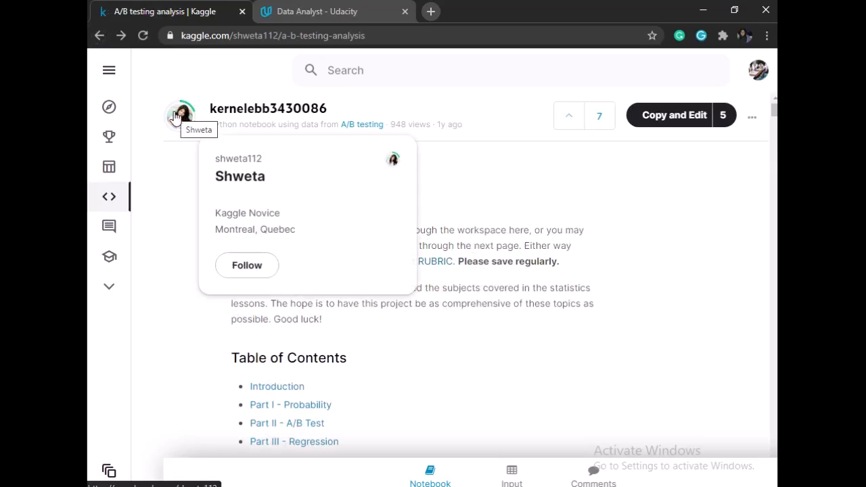
mouse_move(714, 409)
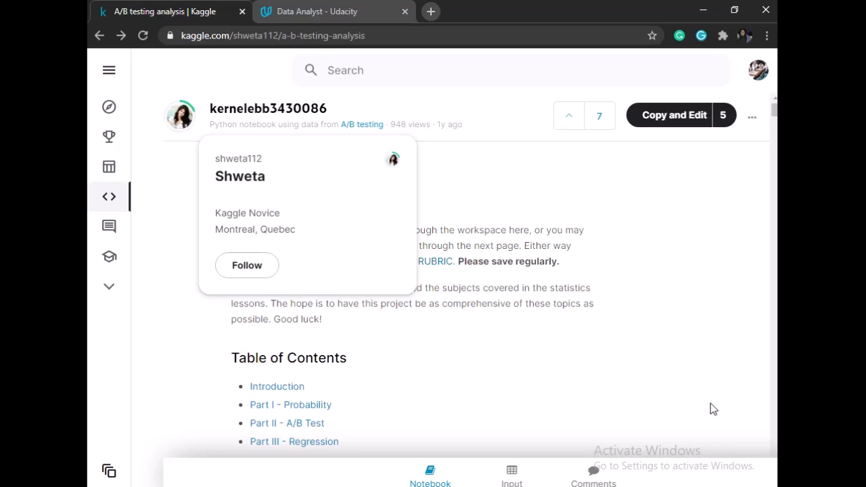
scroll("down", 3)
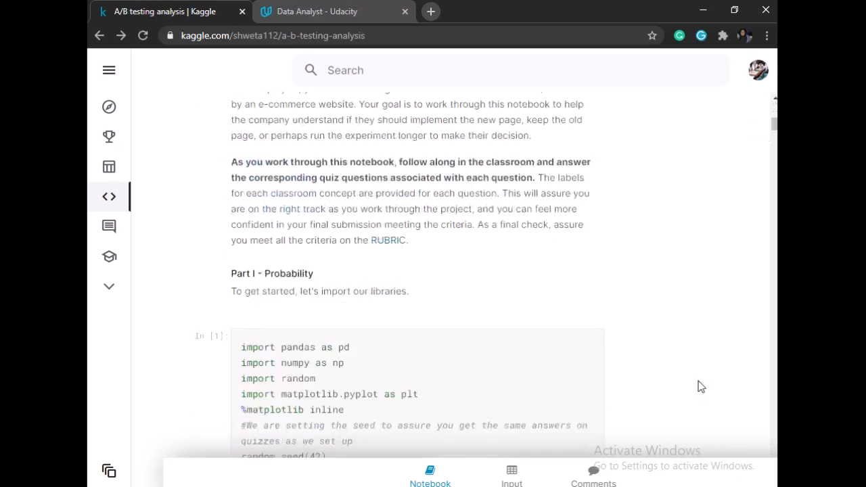
mouse_move(659, 356)
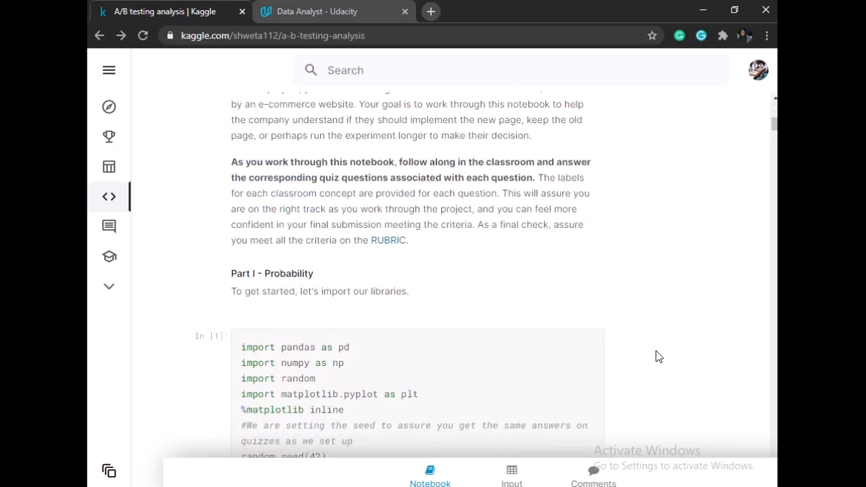
mouse_move(649, 358)
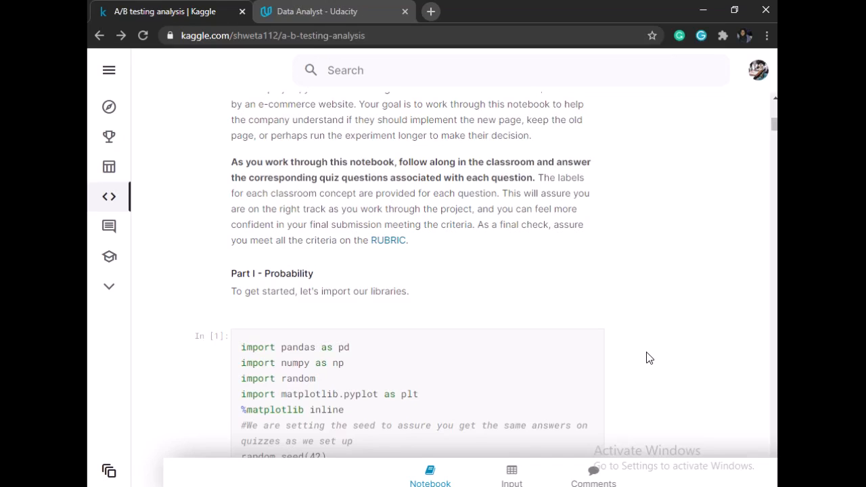
scroll("up", 3)
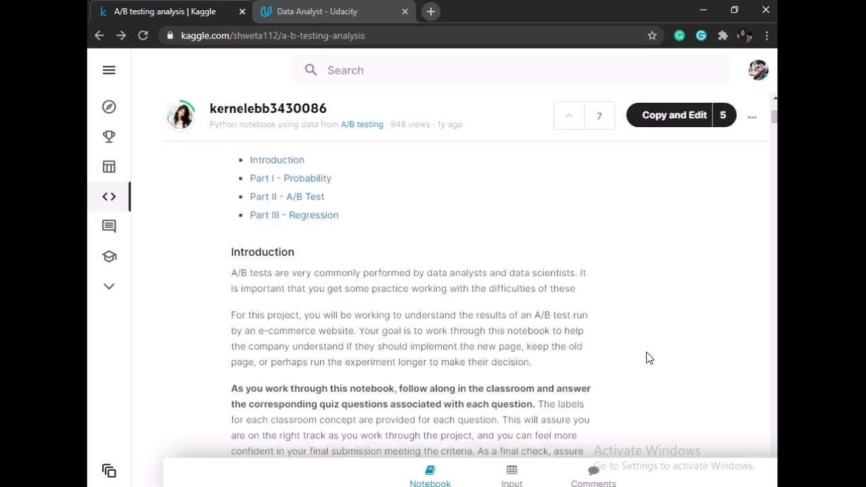
scroll("down", 3)
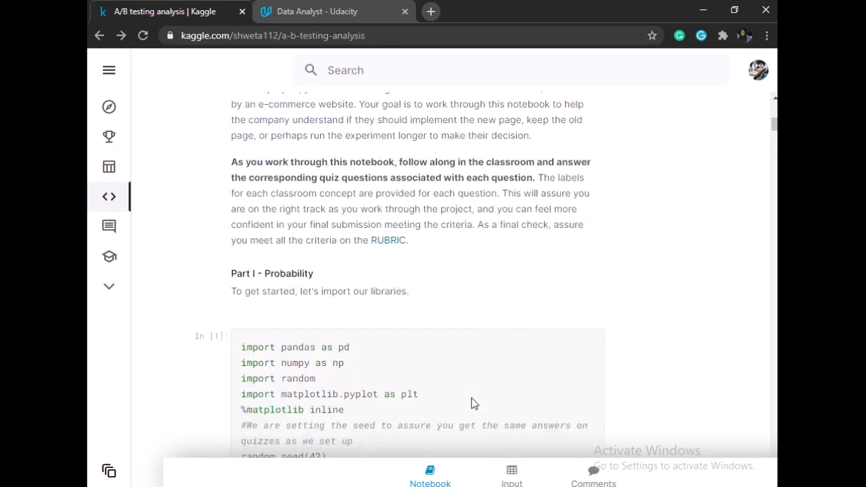
scroll("down", 3)
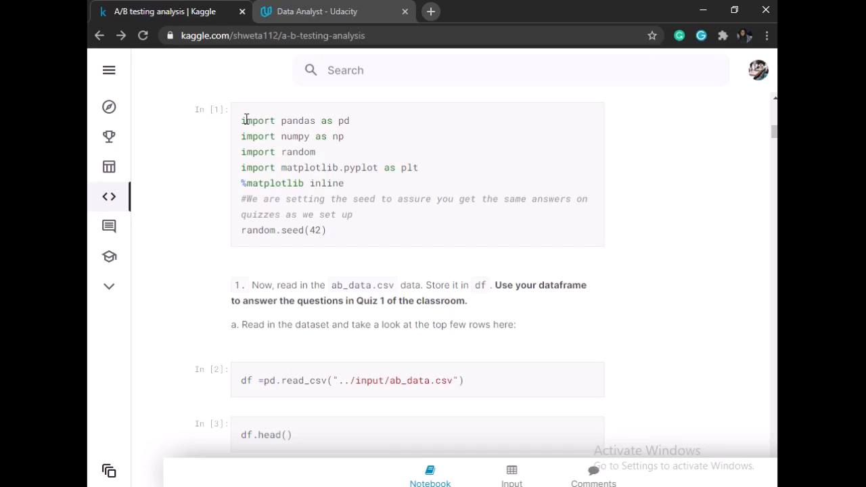
mouse_move(256, 135)
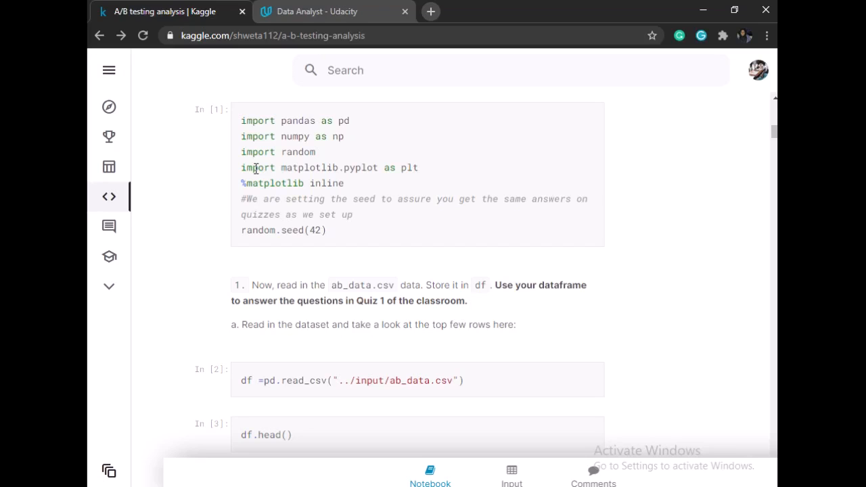
- Highlight 'import' on the matplotlib line of the first code cell
double_click(298, 120)
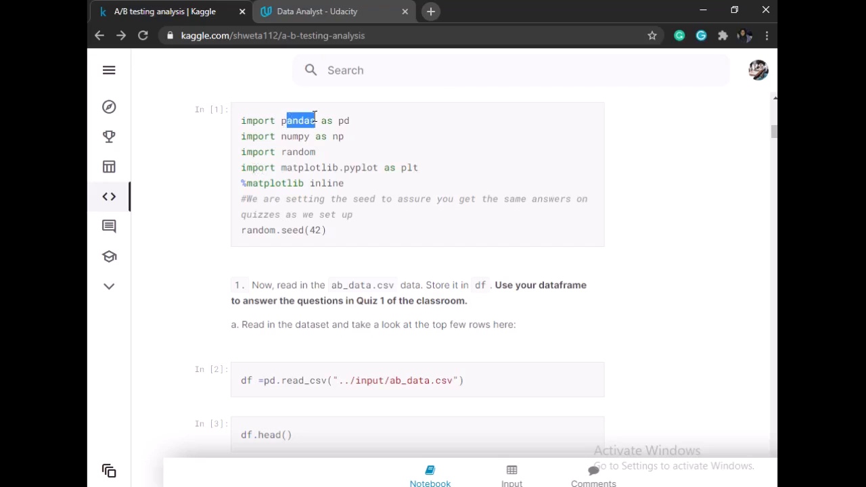
mouse_move(352, 167)
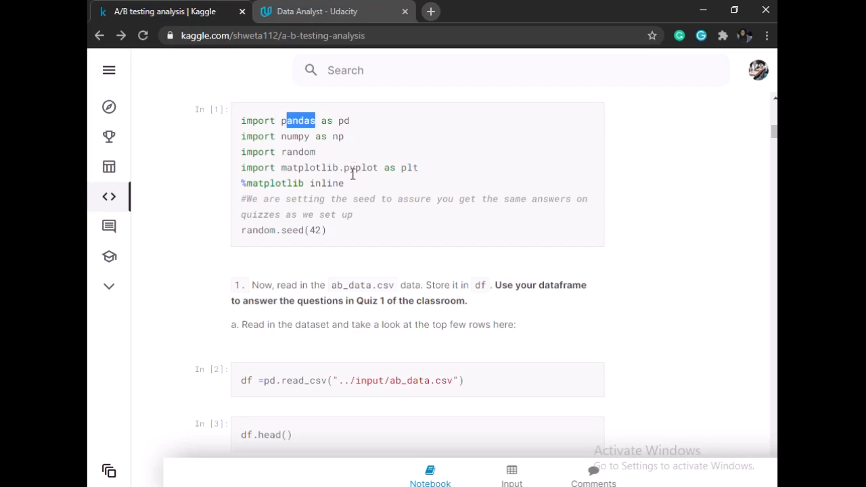
mouse_move(352, 183)
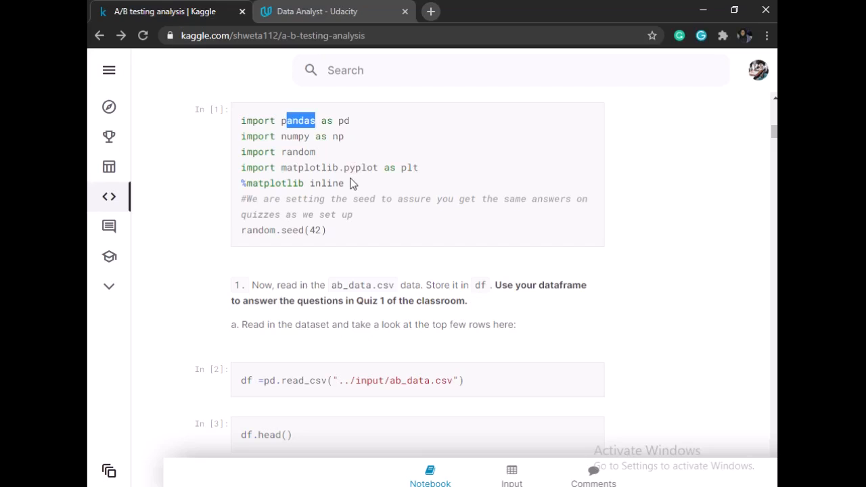
- Scroll to the read_csv cell and highlight the ab_data.csv file path
scroll("down", 3)
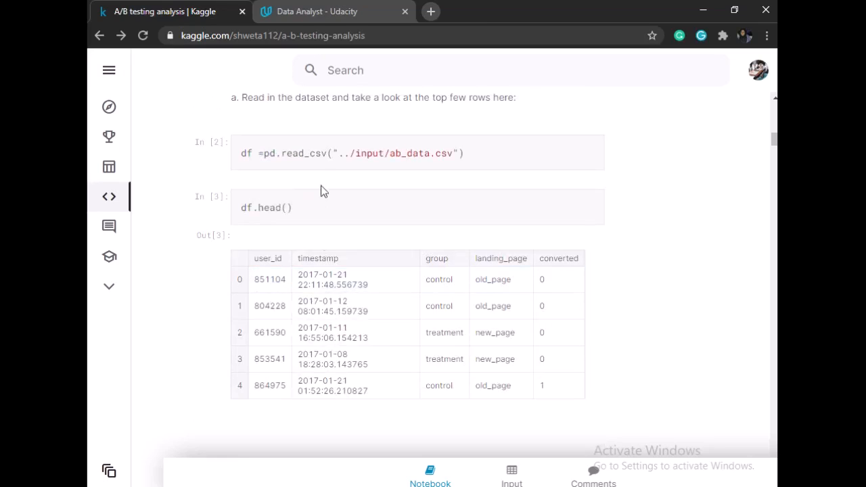
left_click_drag(345, 152, 460, 153)
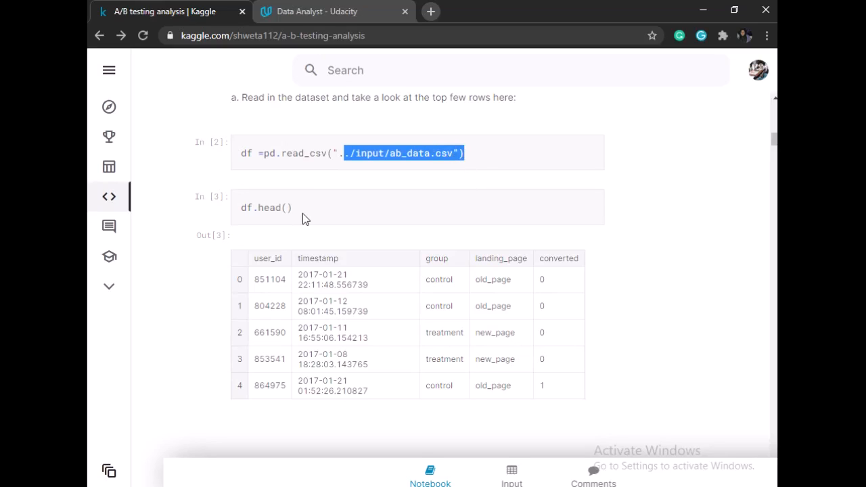
mouse_move(277, 230)
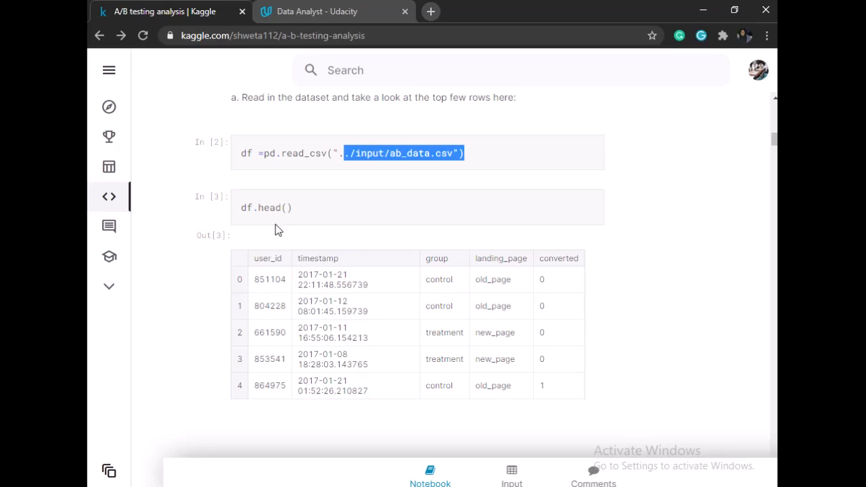
mouse_move(288, 249)
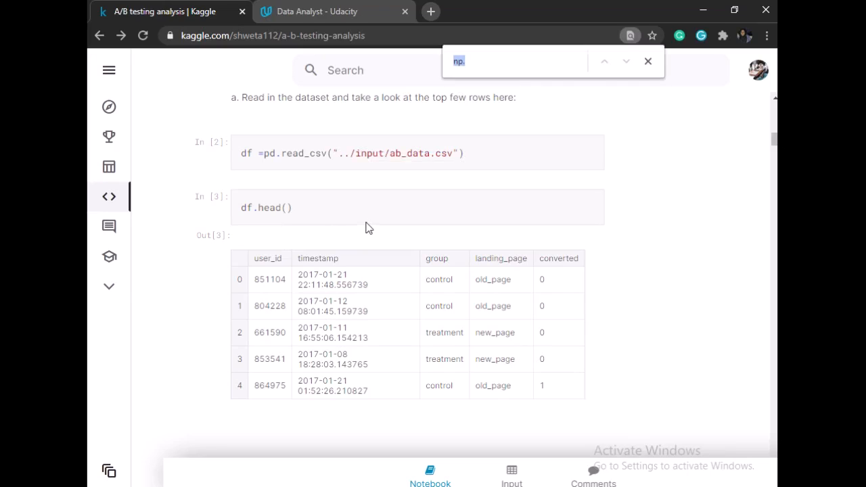
- Search the page for 'pd', then scroll through the shape, nunique, mean and info cells
type("pd")
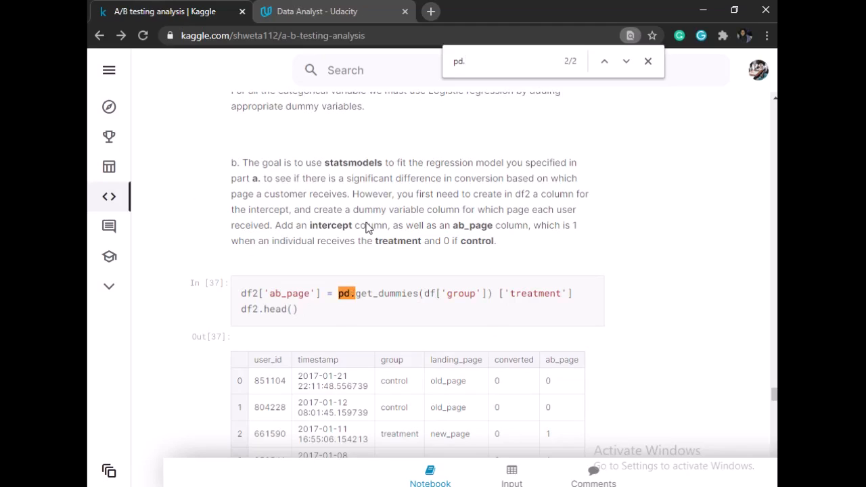
left_click(625, 61)
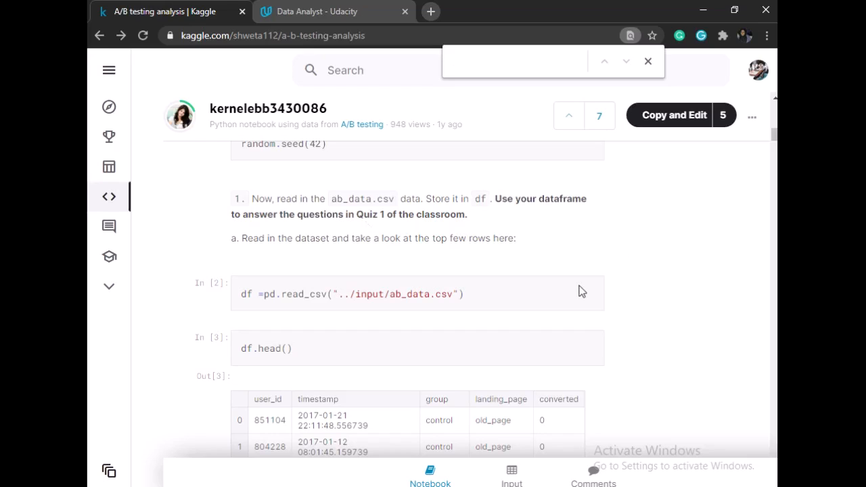
scroll("down", 3)
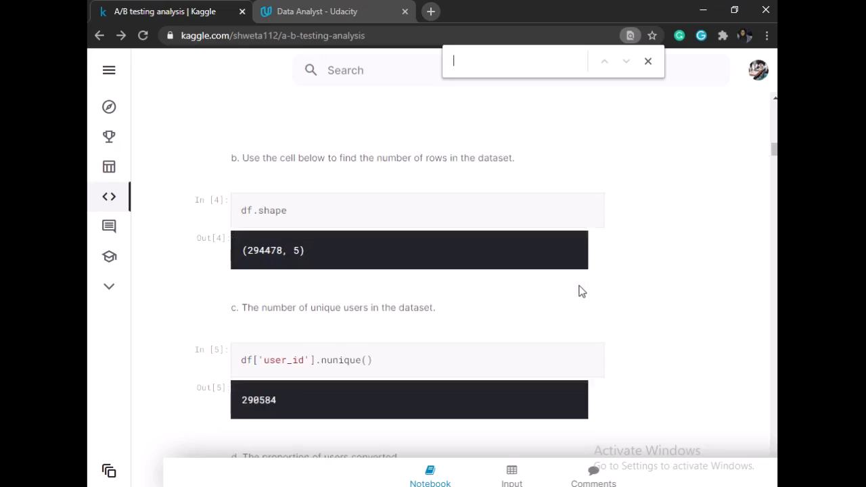
scroll("down", 3)
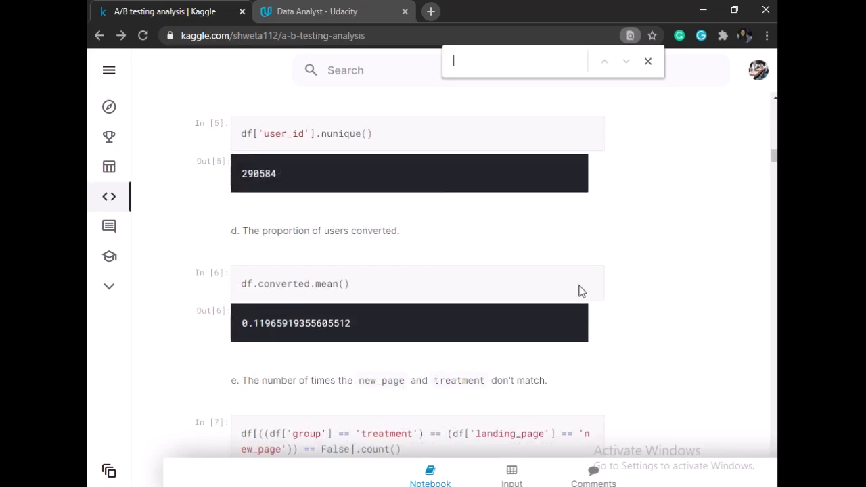
scroll("down", 3)
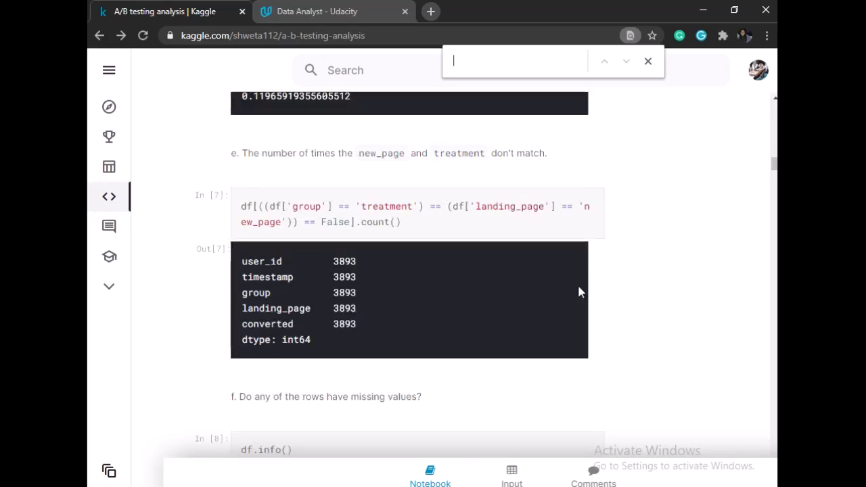
scroll("down", 3)
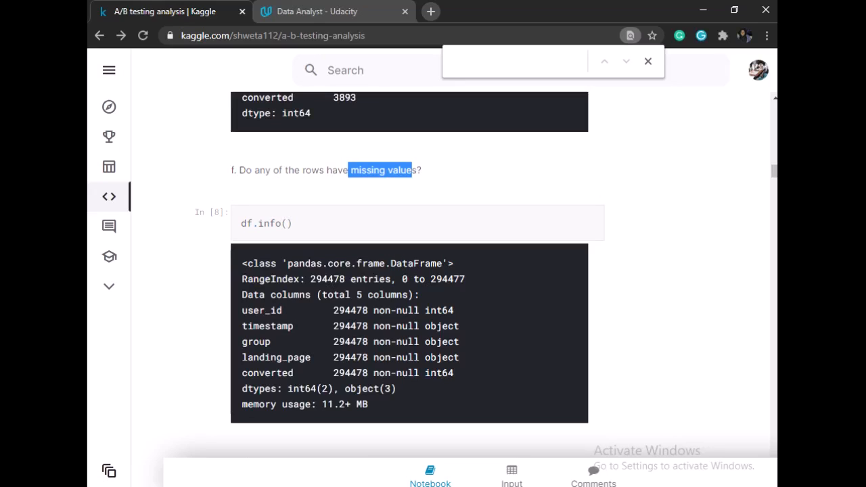
mouse_move(527, 258)
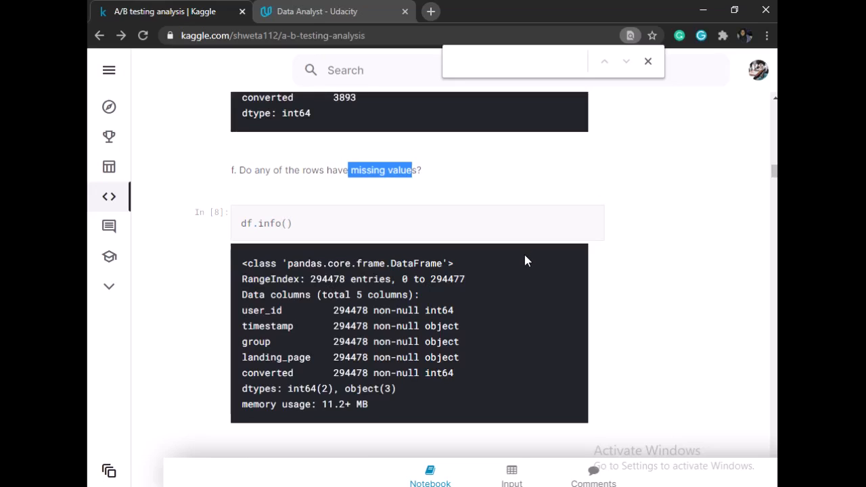
scroll("down", 3)
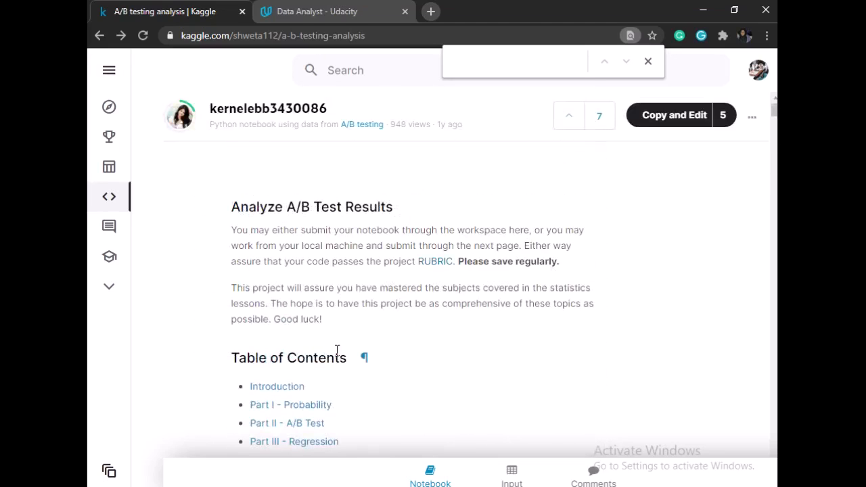
- Highlight 'numpy' in the imports and search the page for 'np.'
scroll("down", 3)
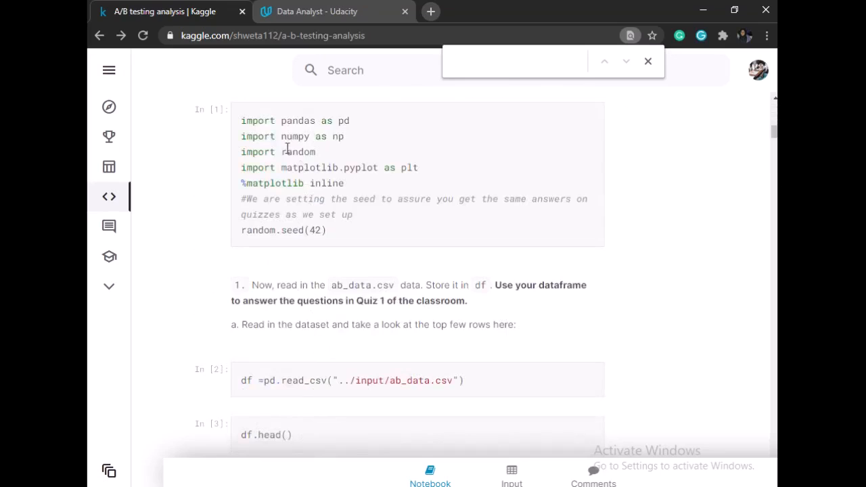
double_click(296, 136)
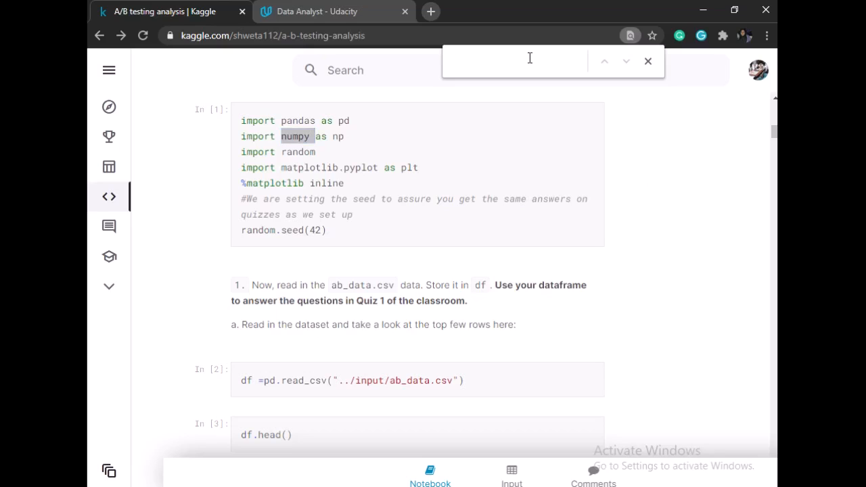
type("n")
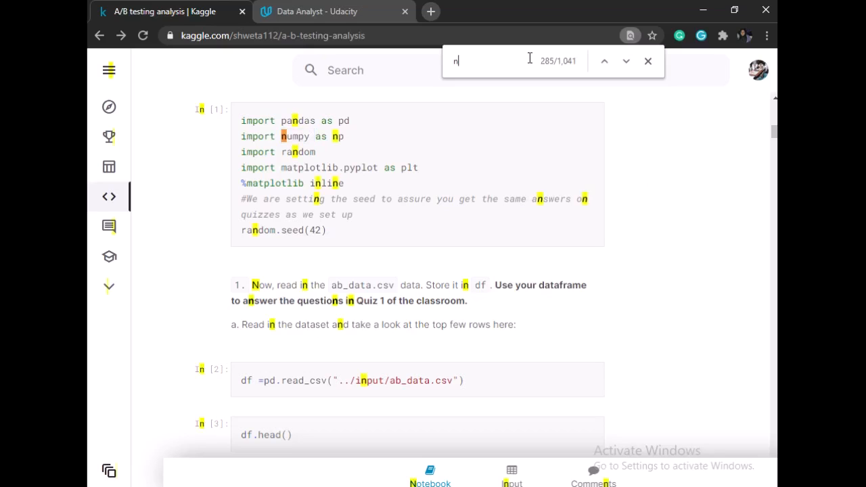
type("p.")
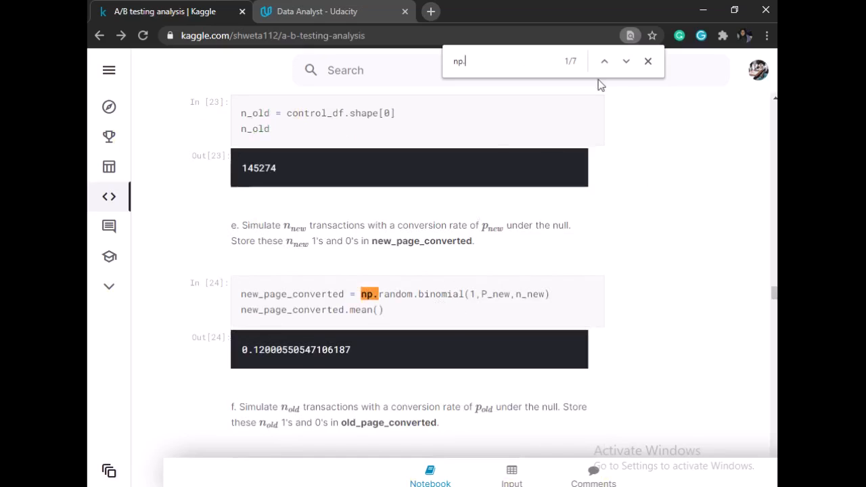
- Cycle through the 'np.' matches to the new_page_converted cell, then close search
left_click(625, 62)
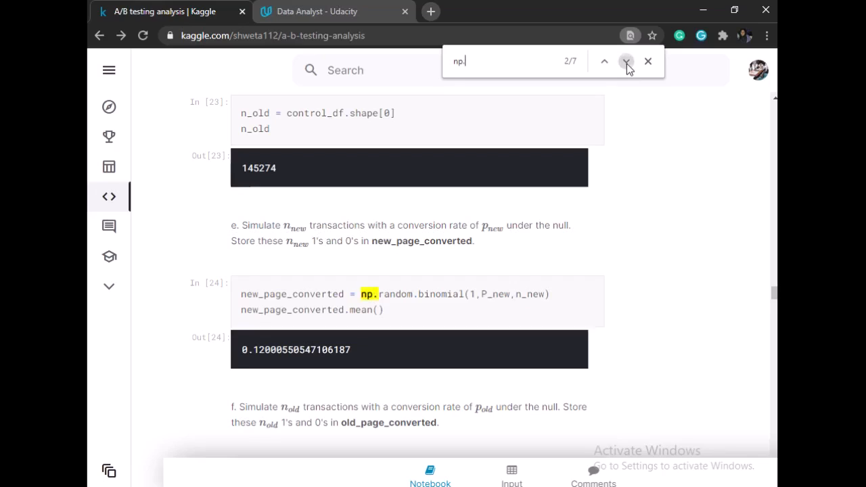
left_click(626, 61)
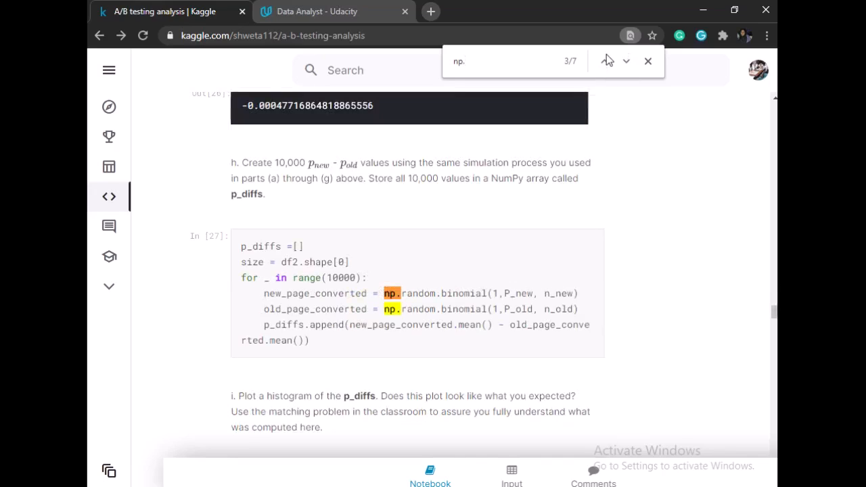
left_click(625, 61)
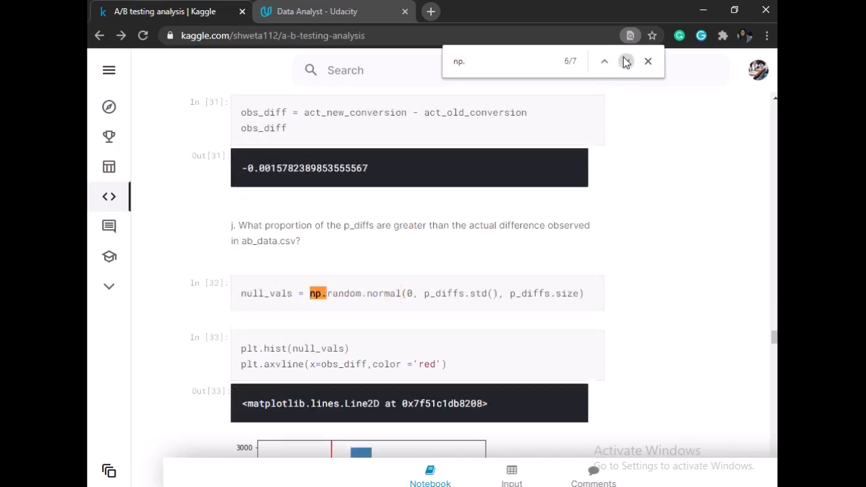
left_click(625, 62)
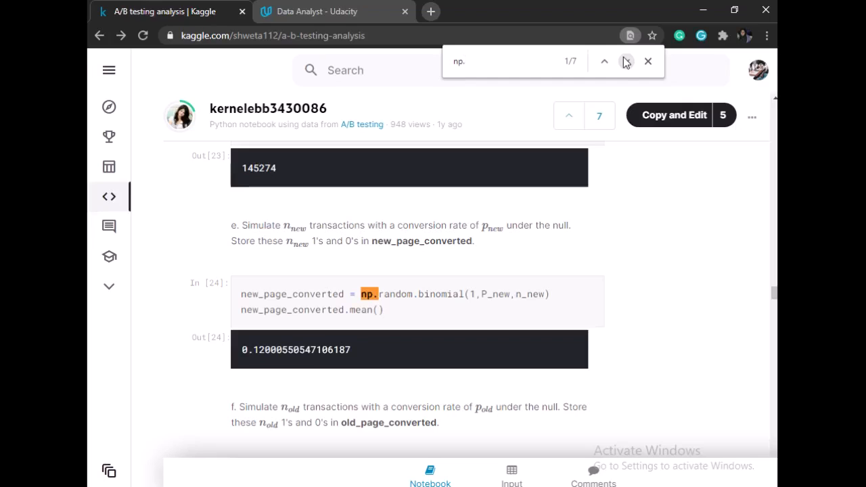
left_click(648, 61)
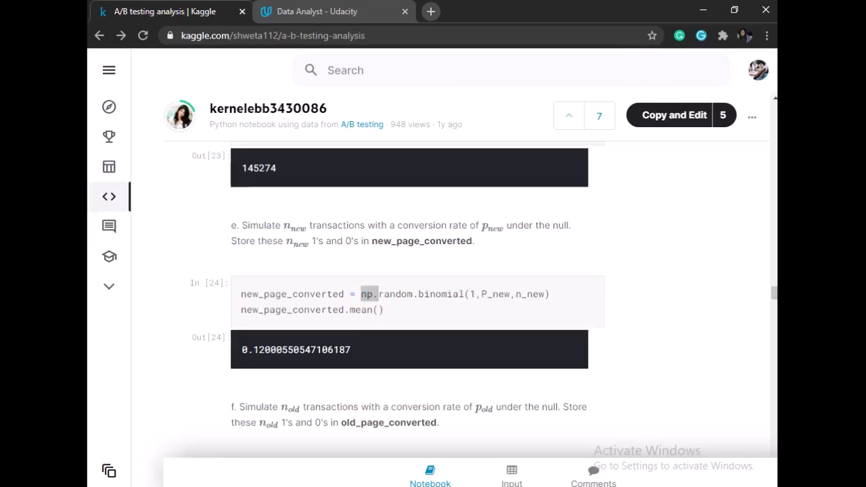
mouse_move(698, 316)
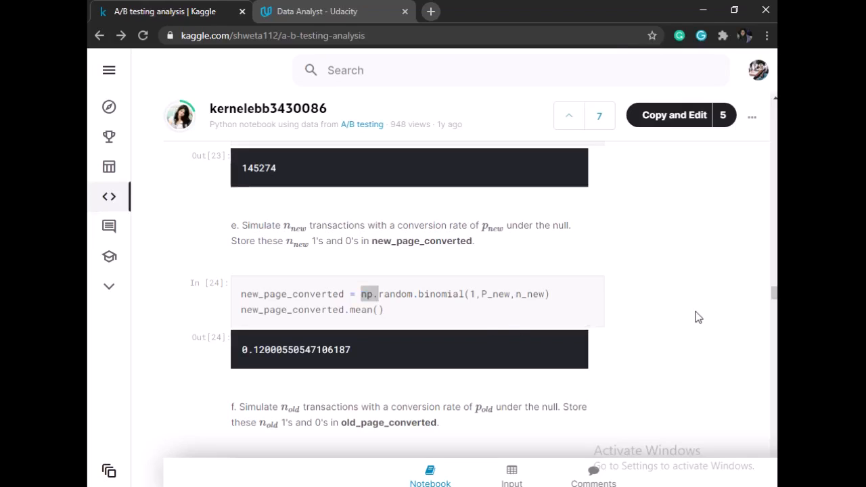
- Select 'matplotlib' and its 'plt' alias in the import cell
scroll("down", 3)
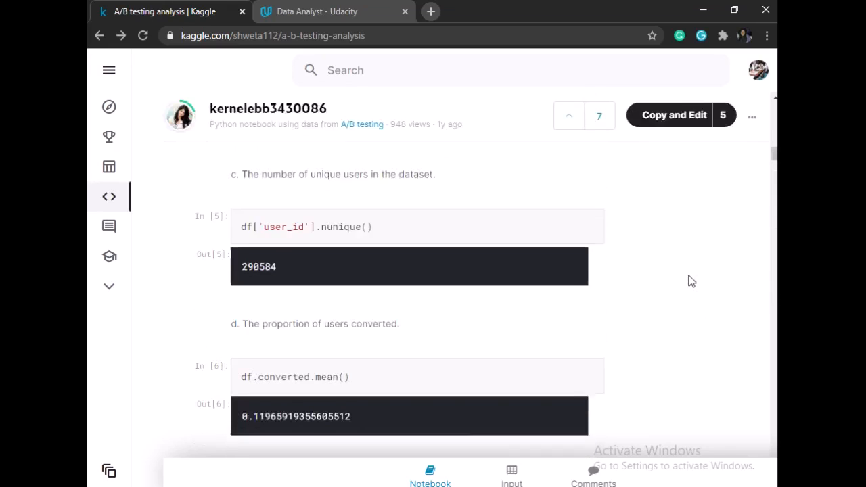
scroll("up", 3)
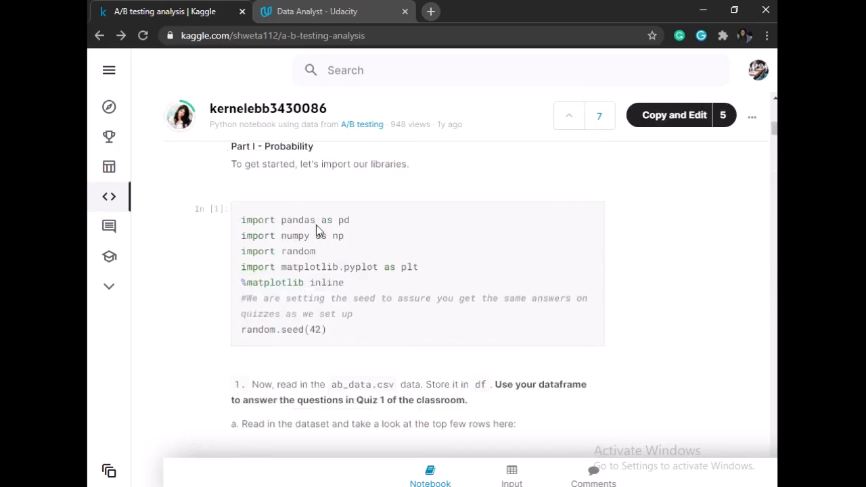
scroll("down", 3)
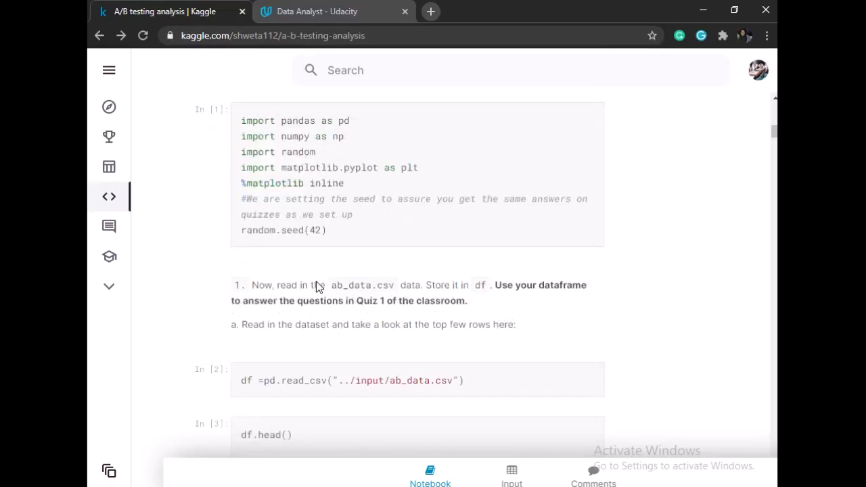
double_click(306, 167)
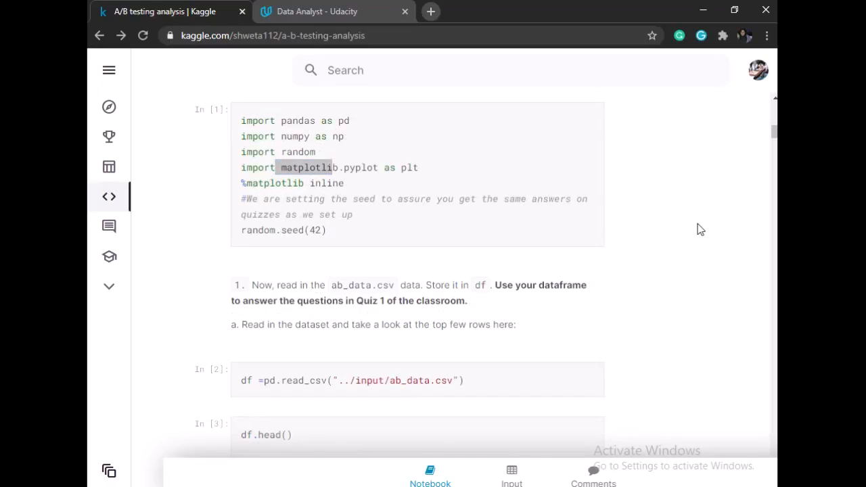
double_click(409, 167)
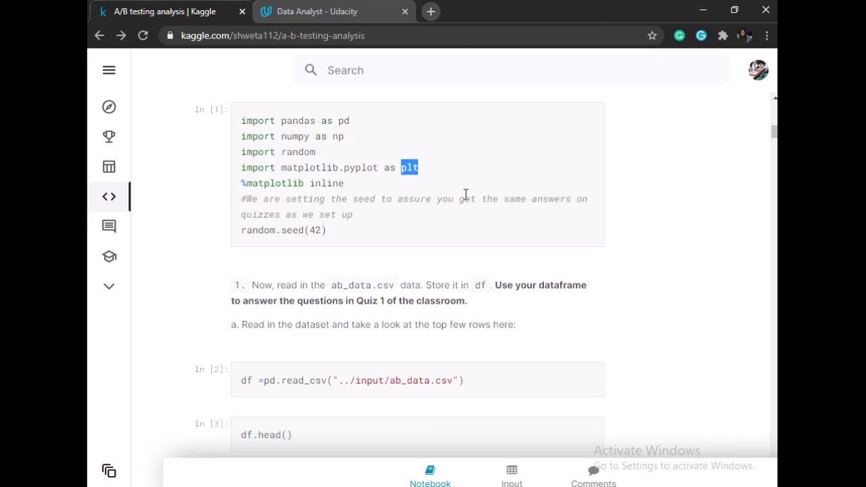
- Search for 'plt' and scroll past the histograms and test results to Part III
key("Ctrl+f")
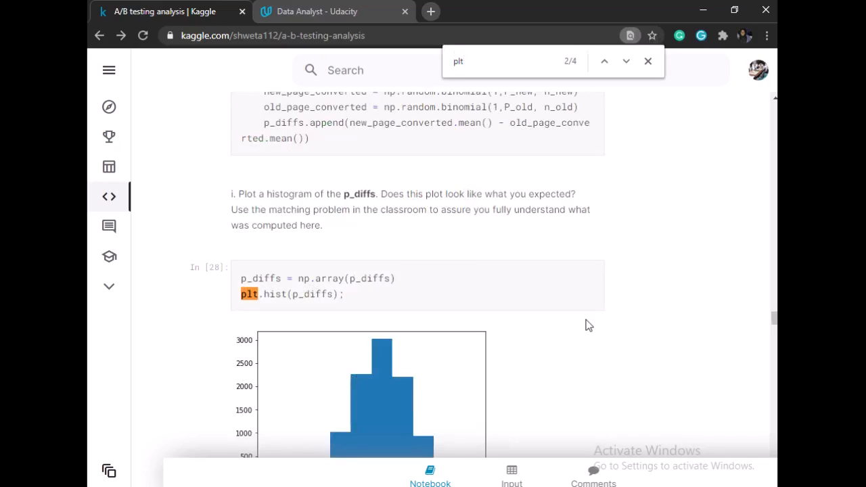
scroll("down", 3)
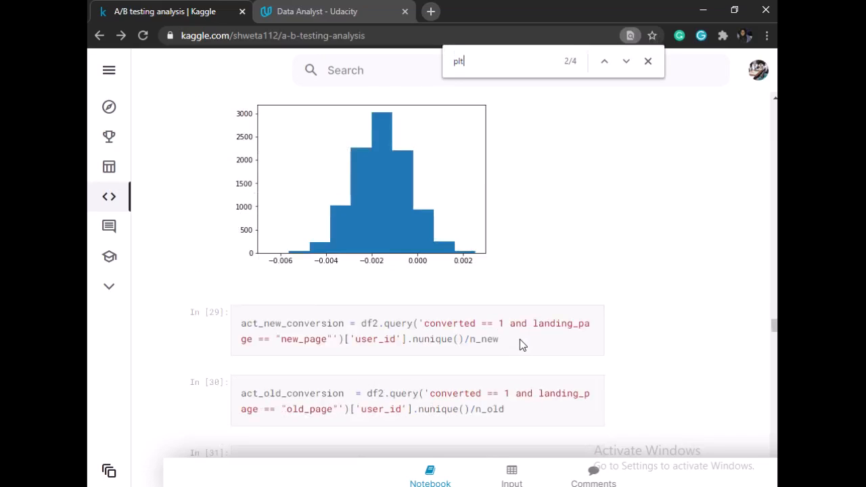
scroll("down", 3)
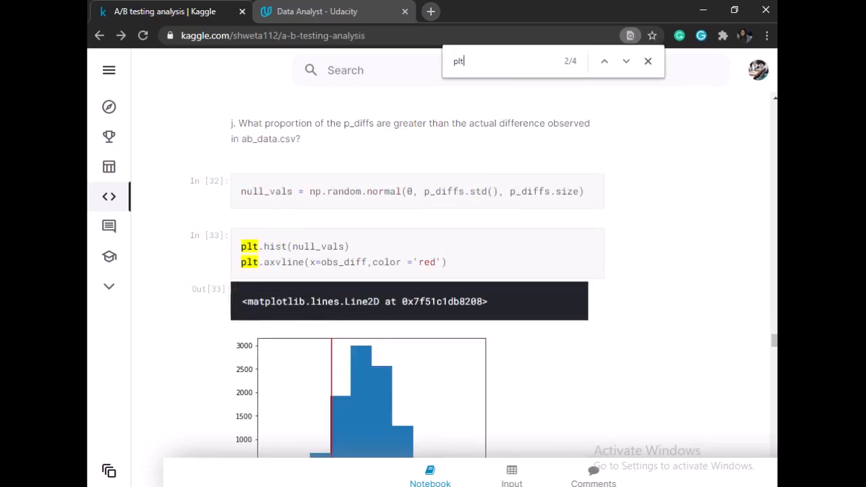
scroll("down", 3)
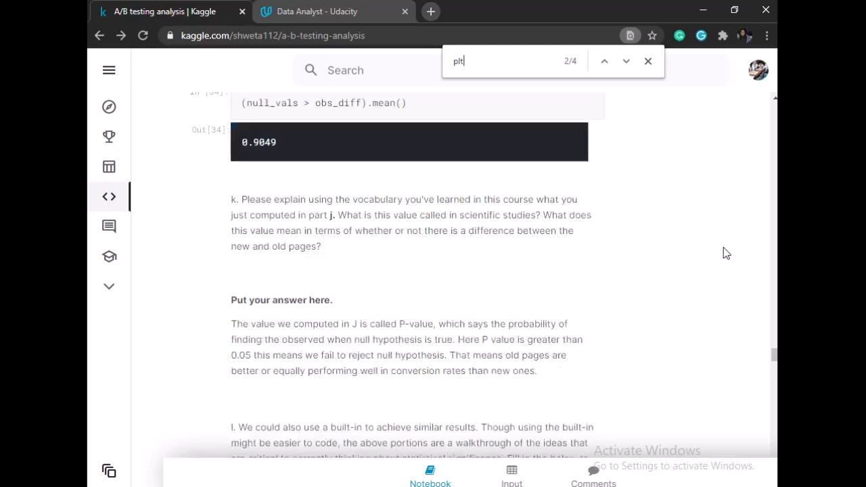
scroll("down", 3)
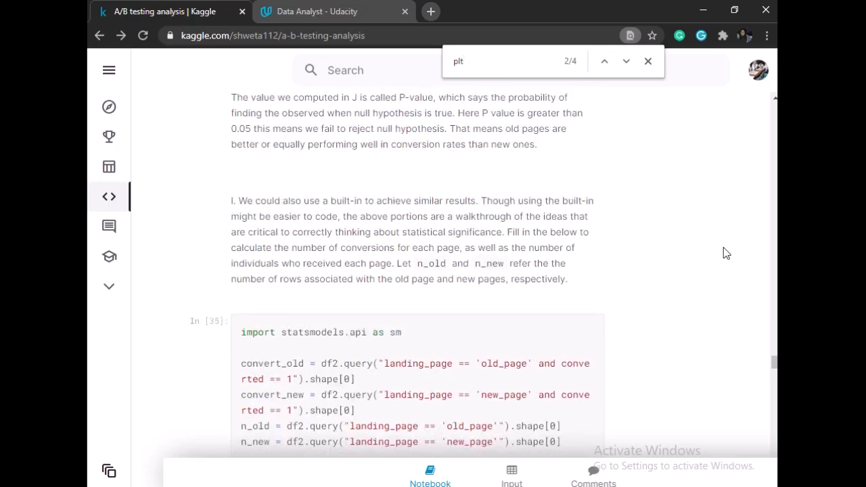
scroll("down", 3)
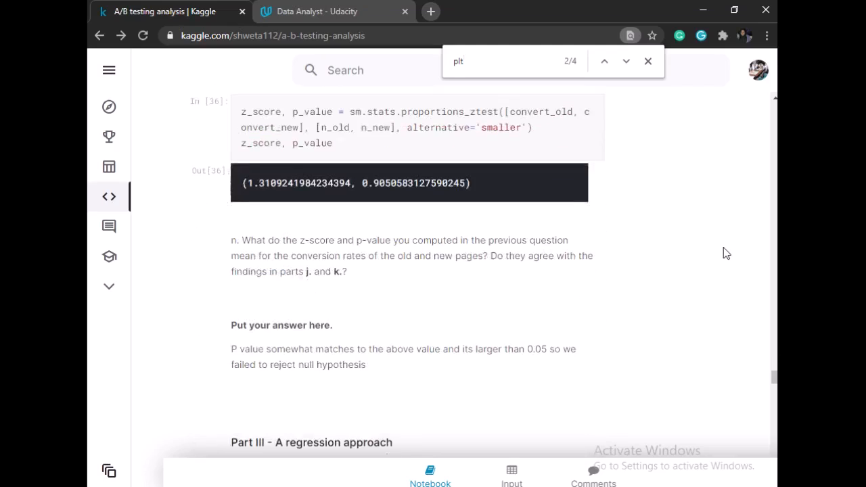
scroll("down", 3)
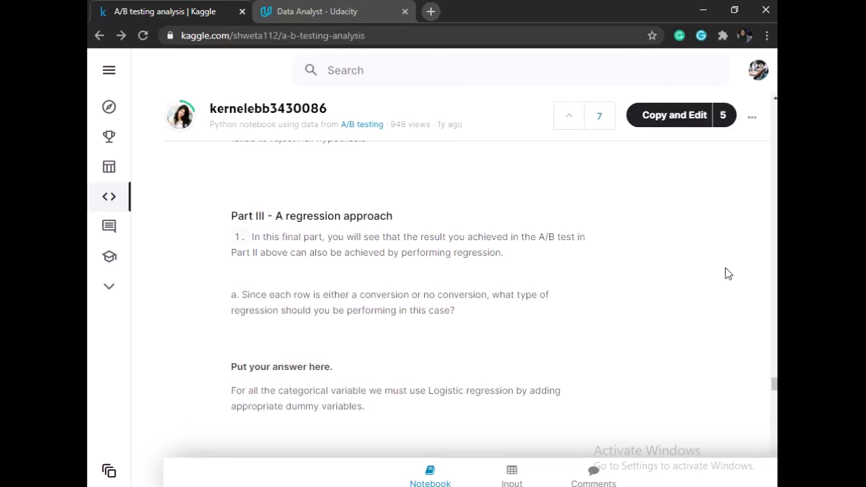
- Scroll the regression output, preview the ab_data.csv input, then return to Part II
scroll("down", 3)
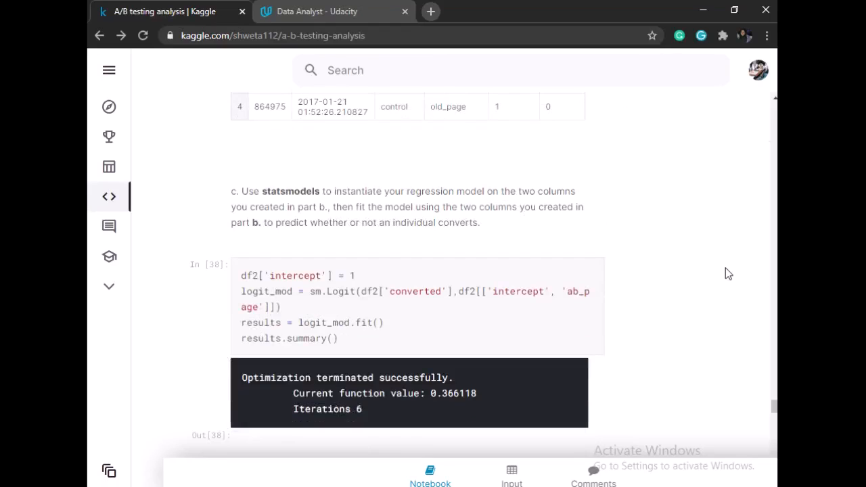
scroll("down", 3)
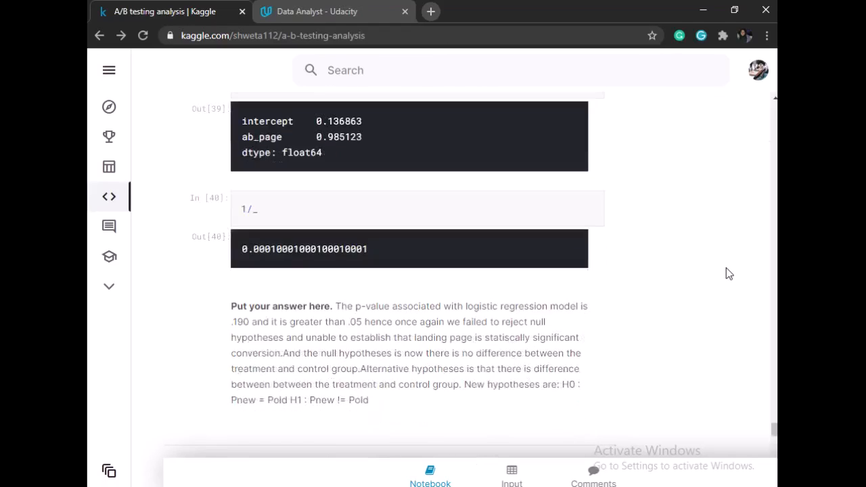
left_click(511, 476)
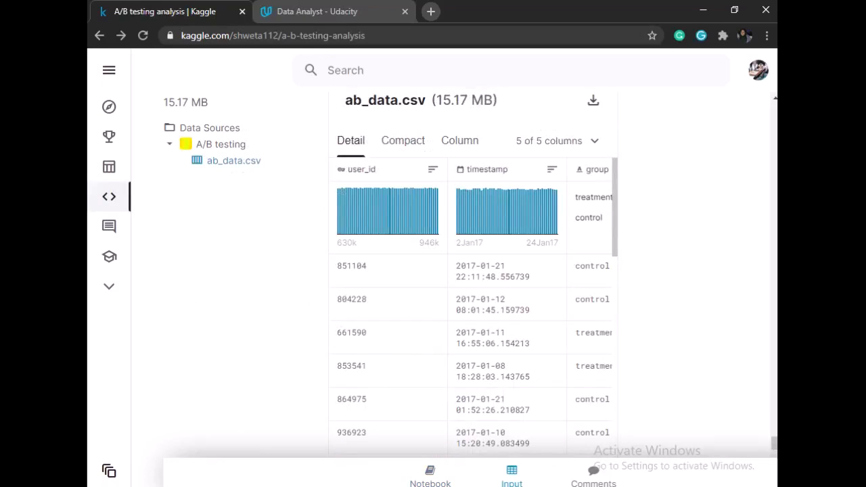
mouse_move(714, 286)
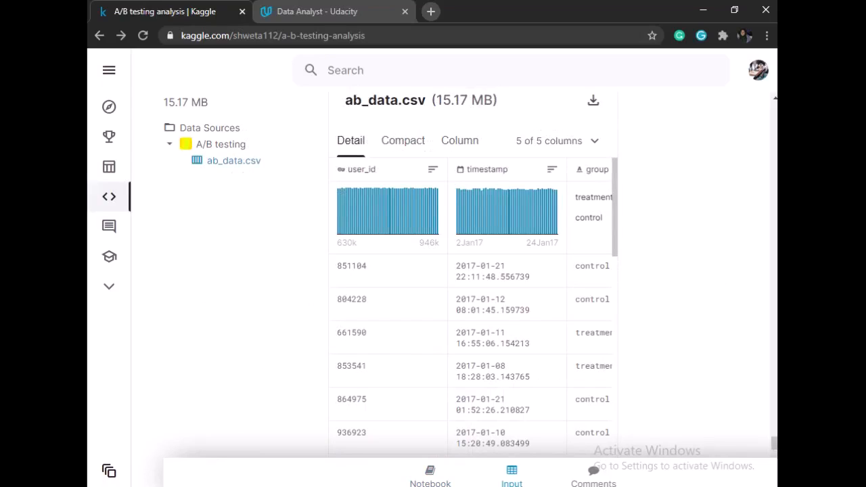
left_click(428, 473)
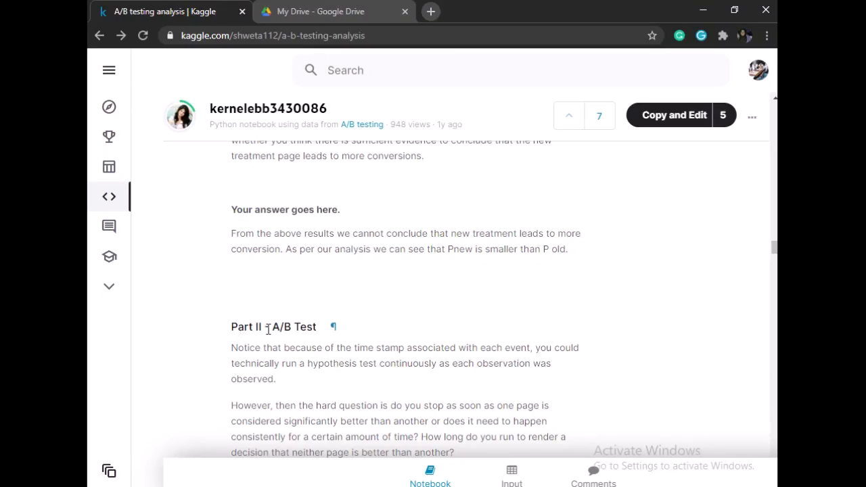
- Highlight the Part II heading and scroll through the simulations to the obs_diff histogram
double_click(247, 327)
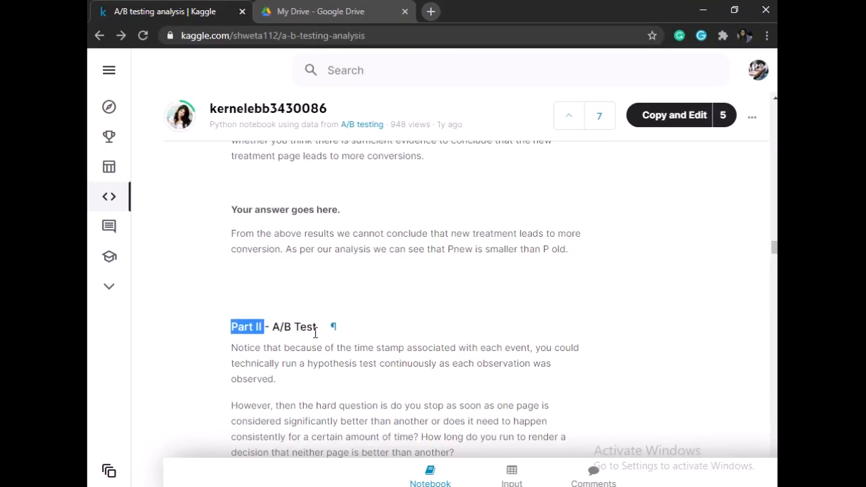
mouse_move(326, 233)
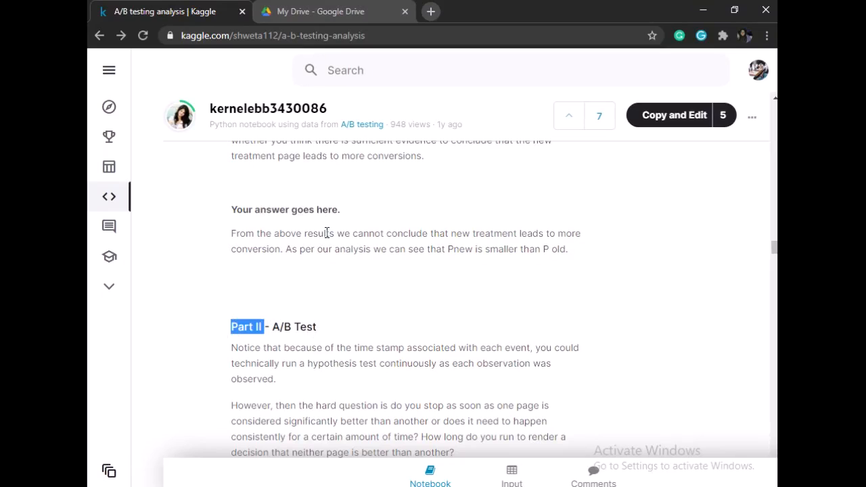
scroll("down", 3)
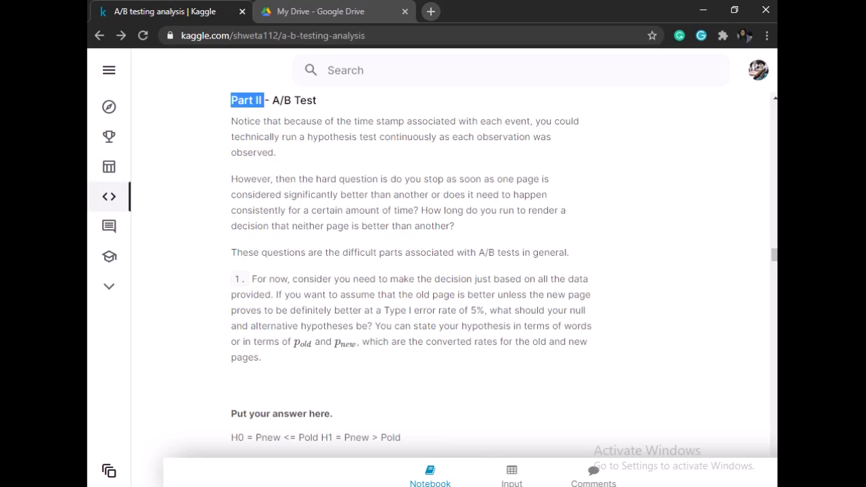
scroll("down", 3)
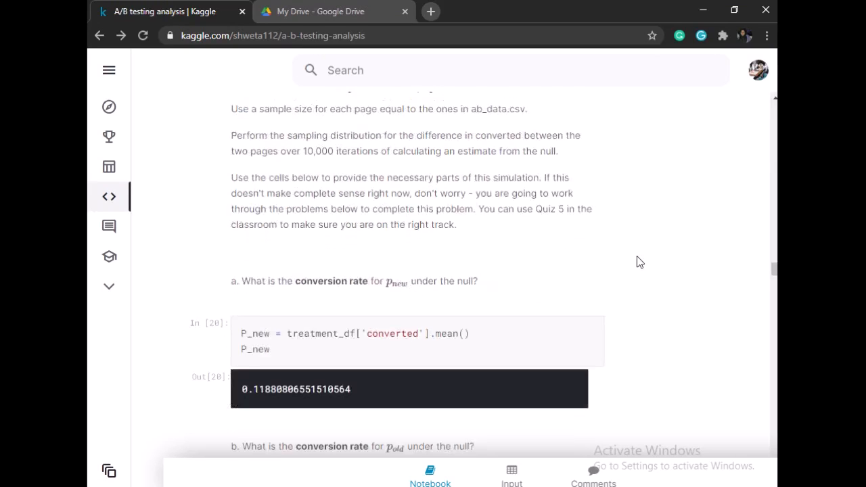
scroll("down", 3)
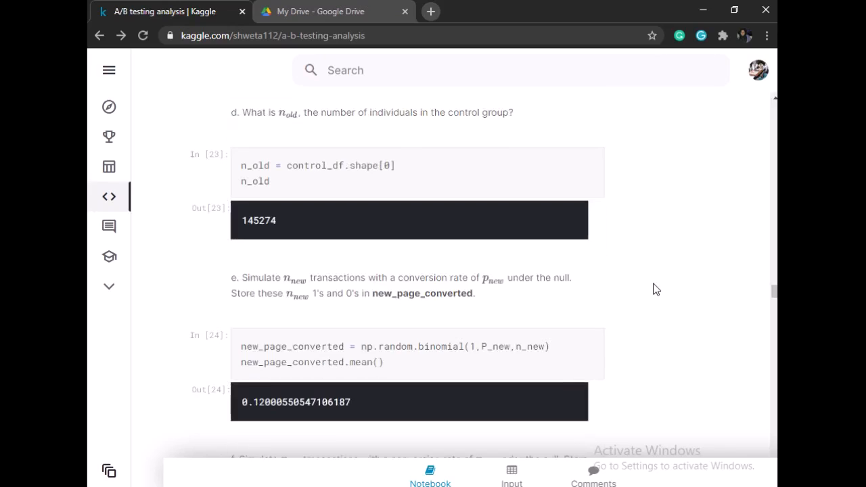
scroll("down", 3)
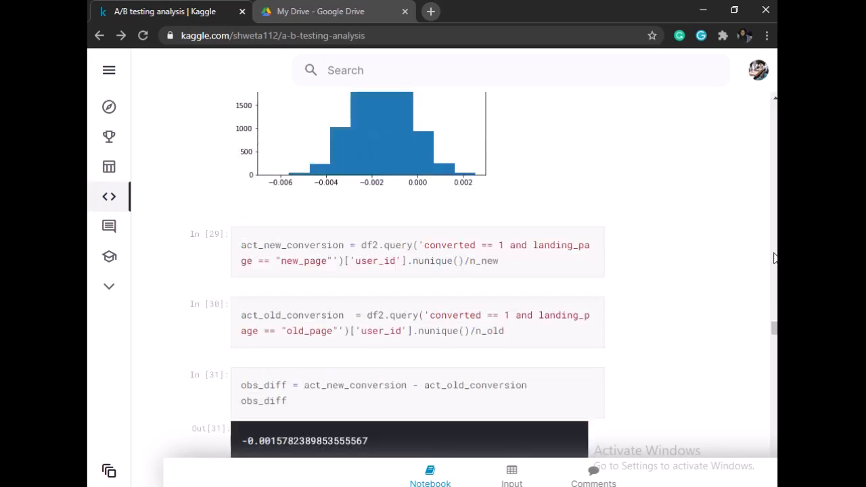